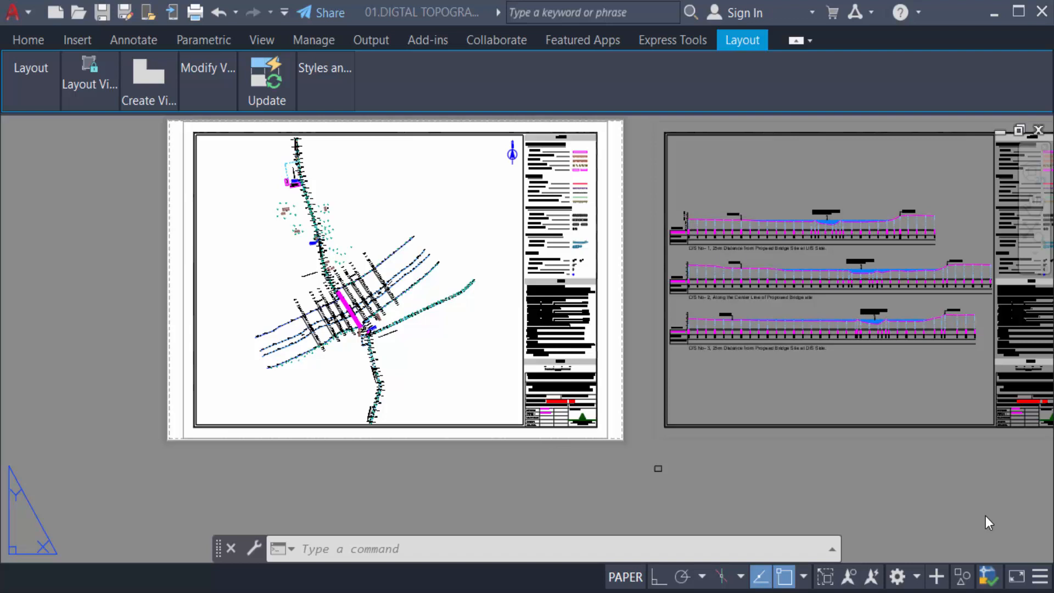
pyautogui.moveTo(697, 365)
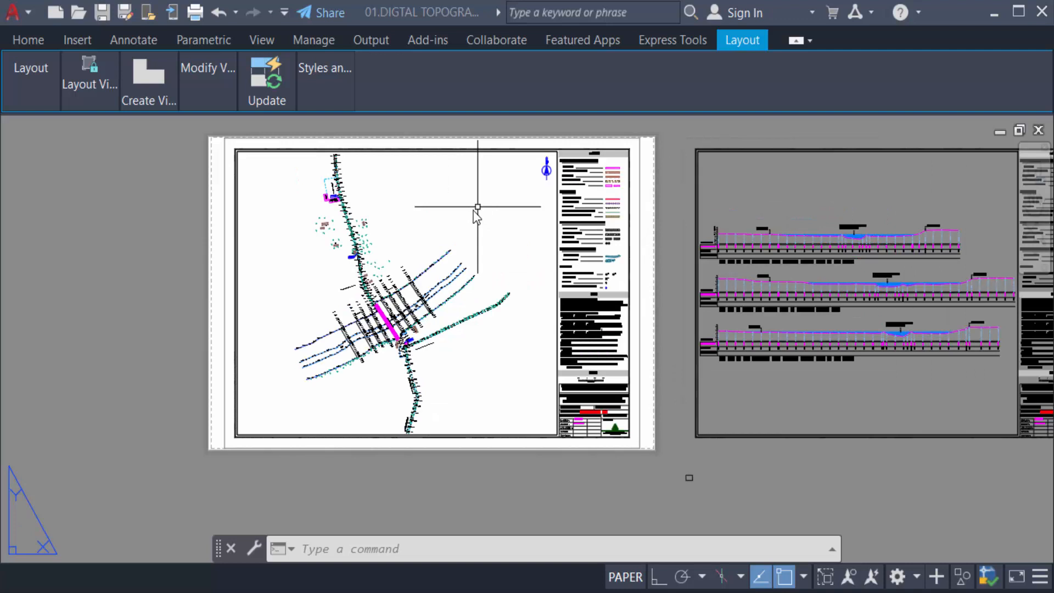
pyautogui.moveTo(719, 67)
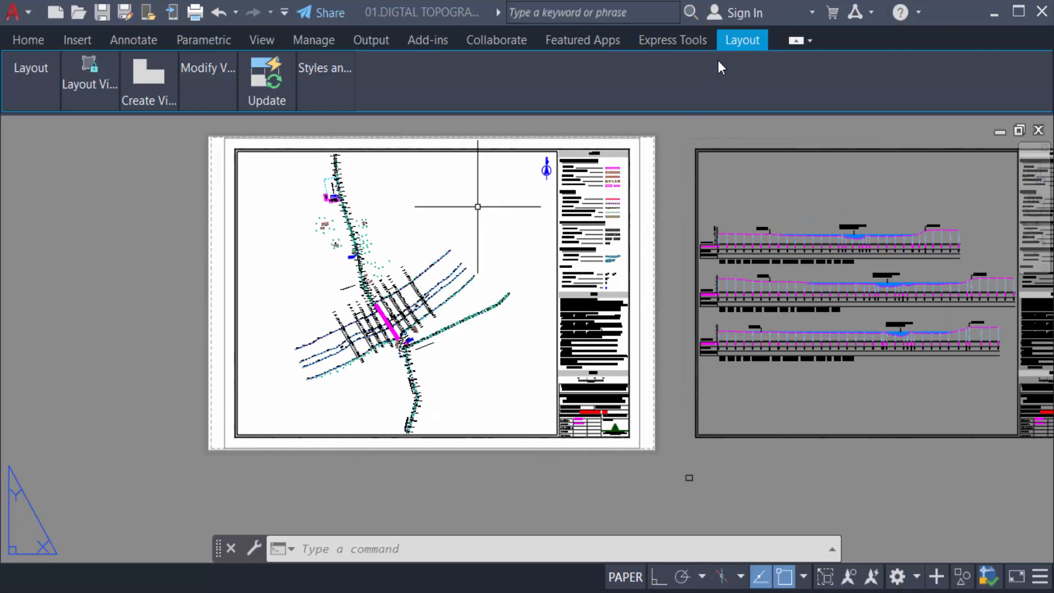
pyautogui.moveTo(40, 151)
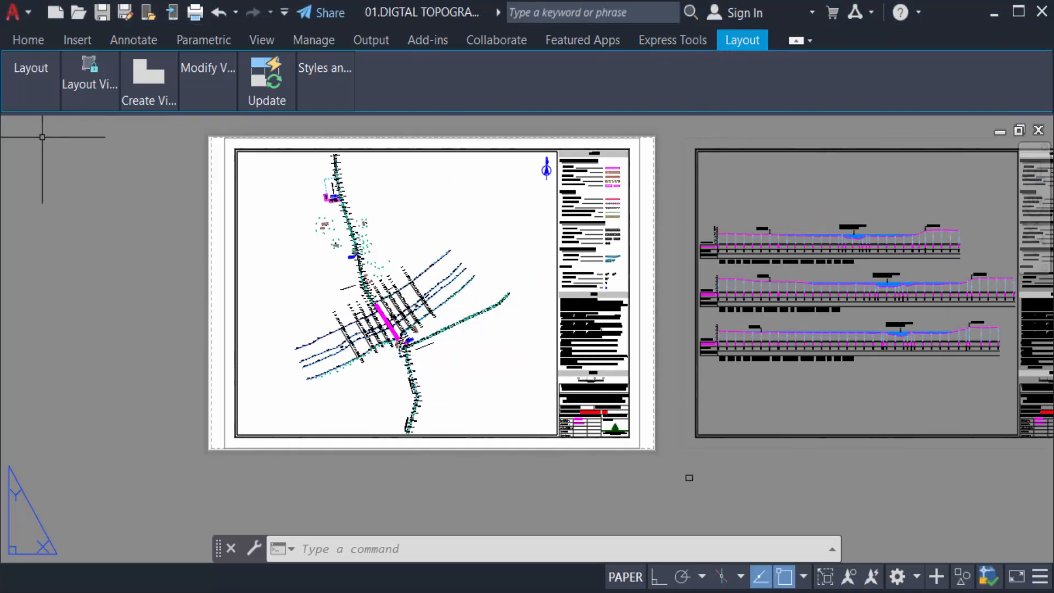
# Expand the Layout panel's New dropdown to show blank and template layout options
pyautogui.click(29, 68)
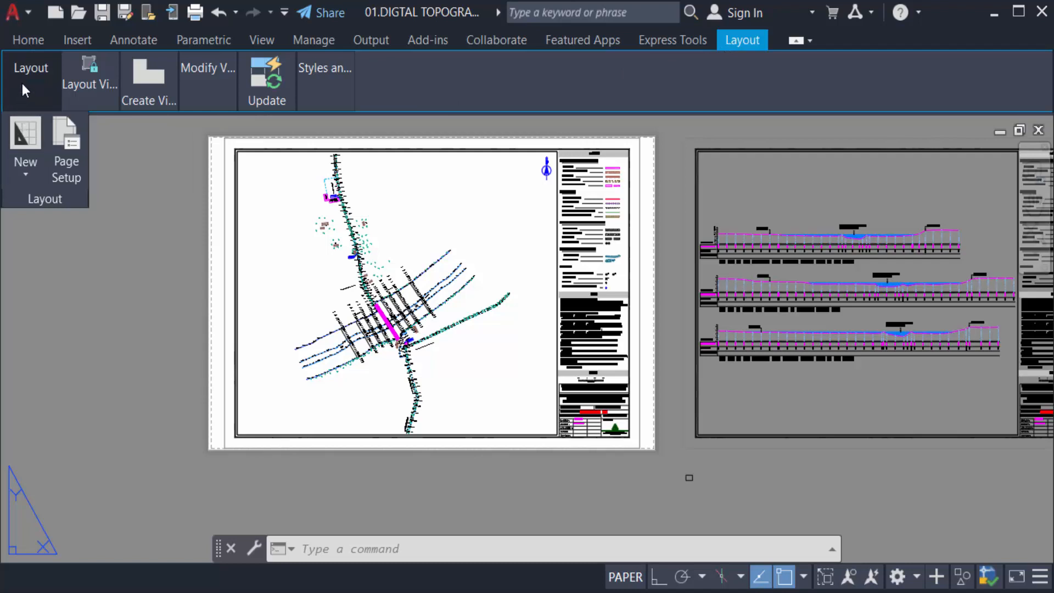
pyautogui.click(25, 140)
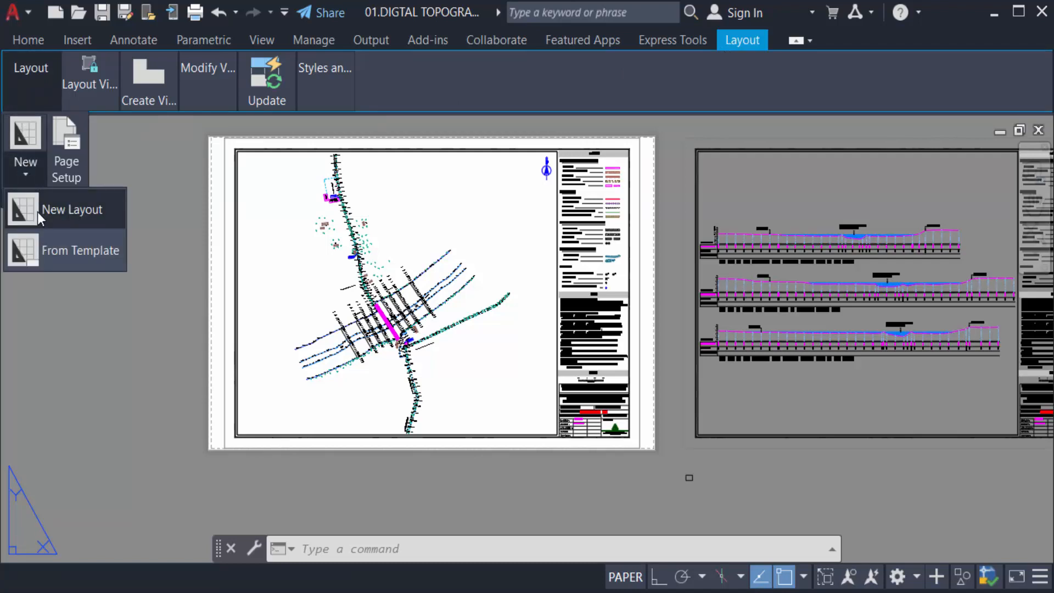
pyautogui.moveTo(51, 222)
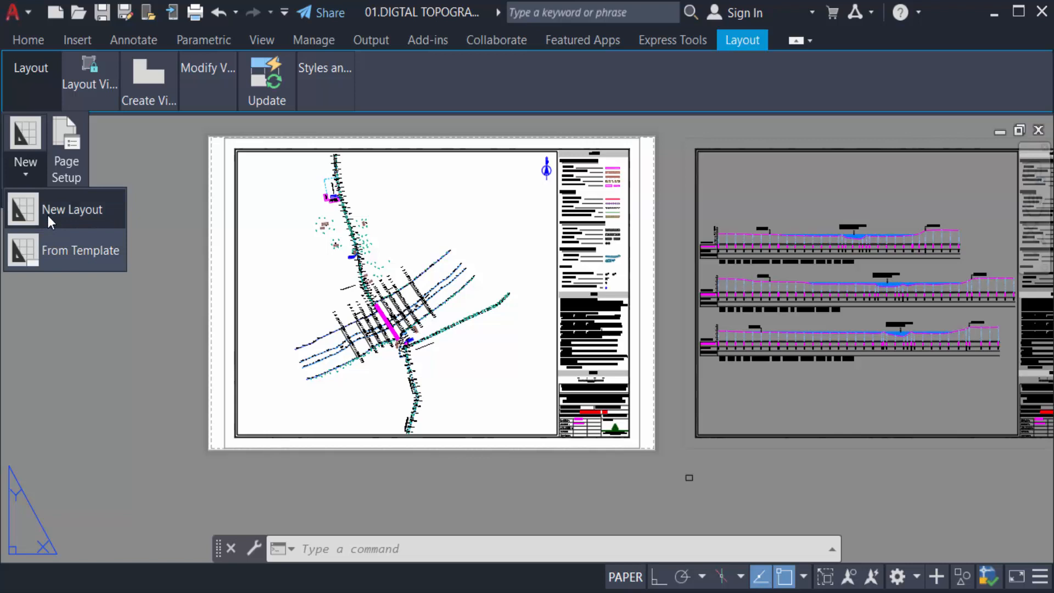
pyautogui.moveTo(33, 174)
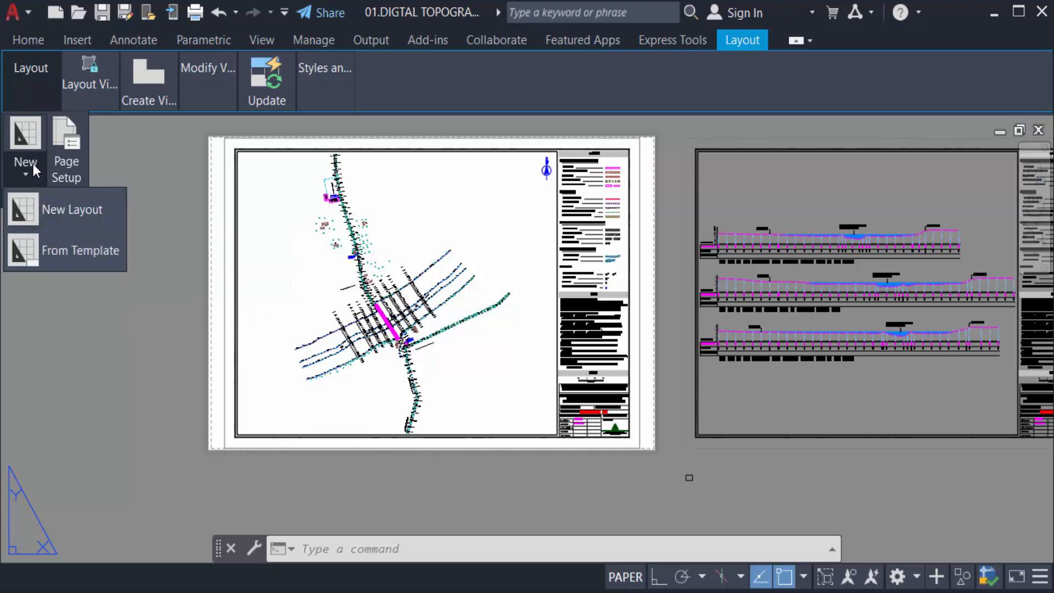
pyautogui.moveTo(82, 85)
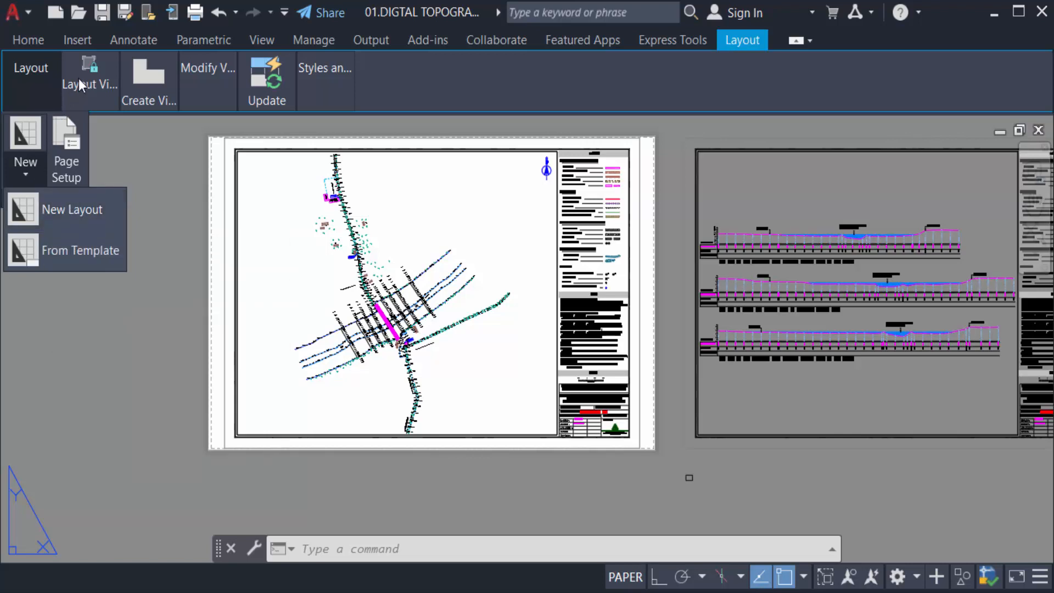
# Bring up the Layout Viewports tools for inserting a rectangular viewport
pyautogui.click(88, 77)
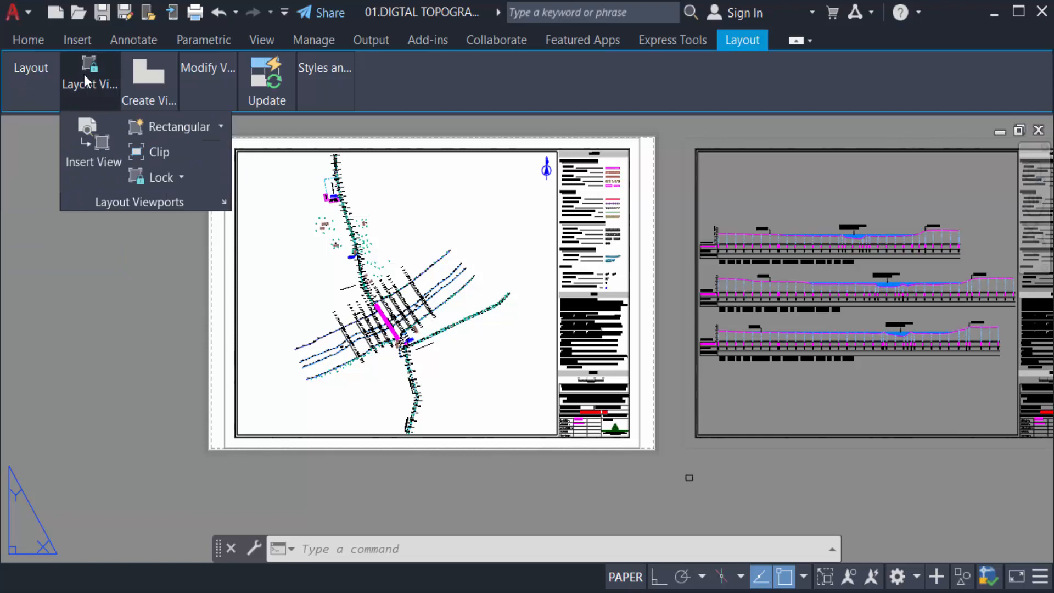
pyautogui.moveTo(208, 139)
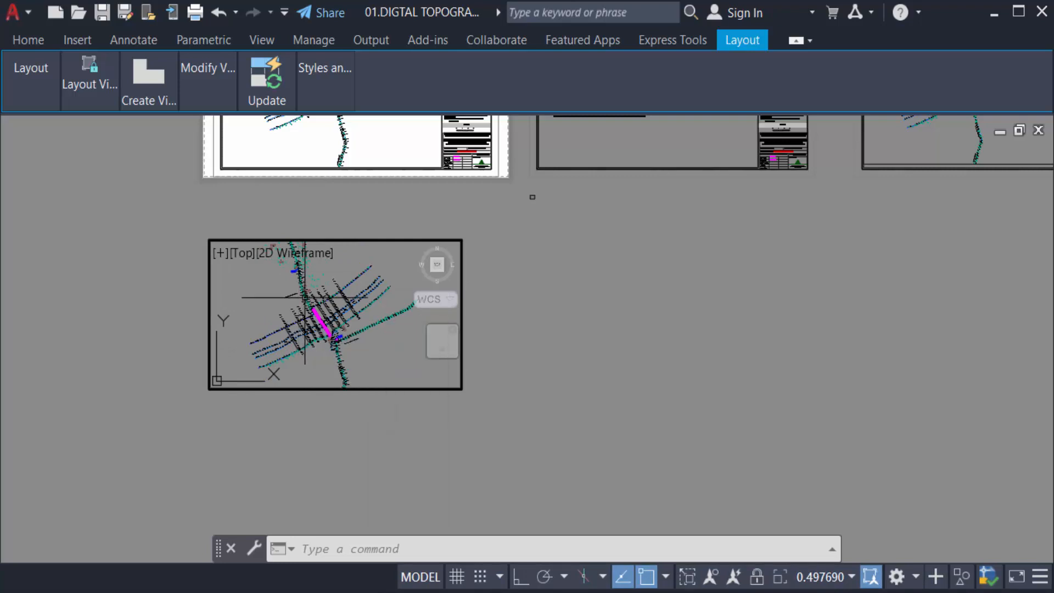
pyautogui.moveTo(825, 579)
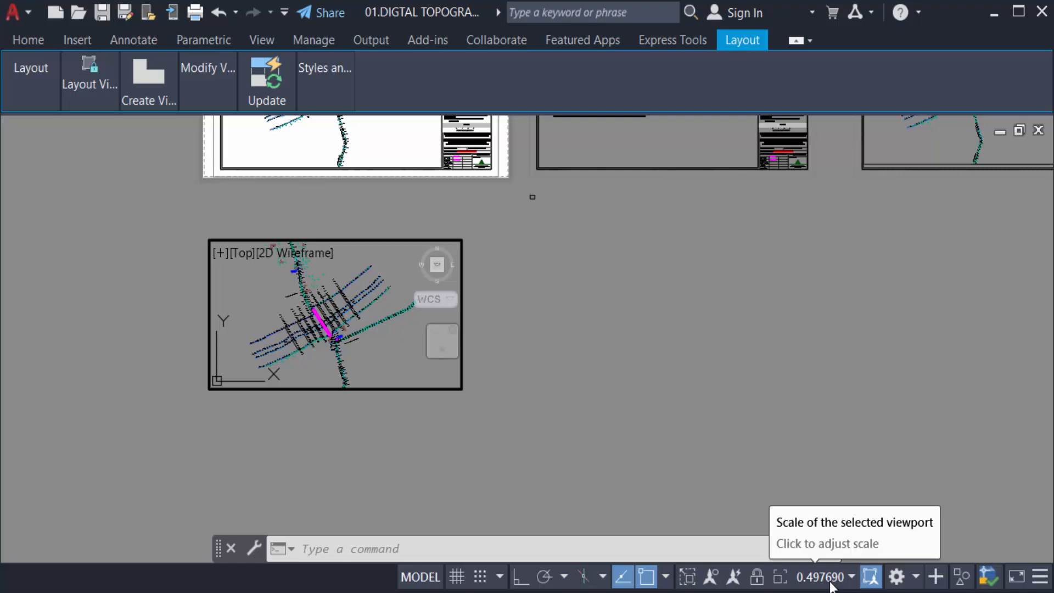
# Set the rectangular viewport scale to 1:1 from the status-bar scale list
pyautogui.click(855, 576)
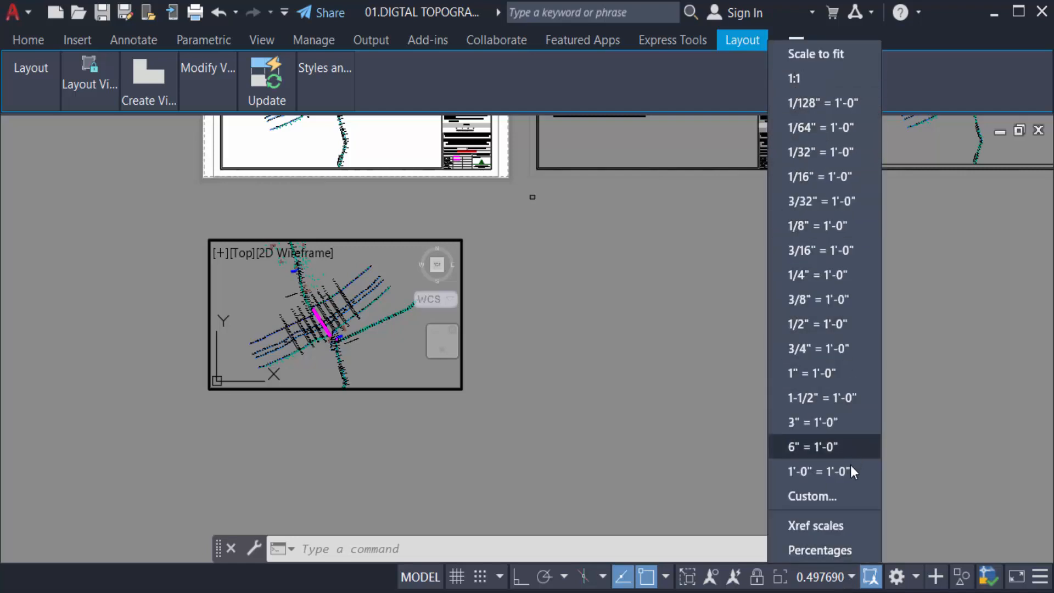
pyautogui.moveTo(828, 412)
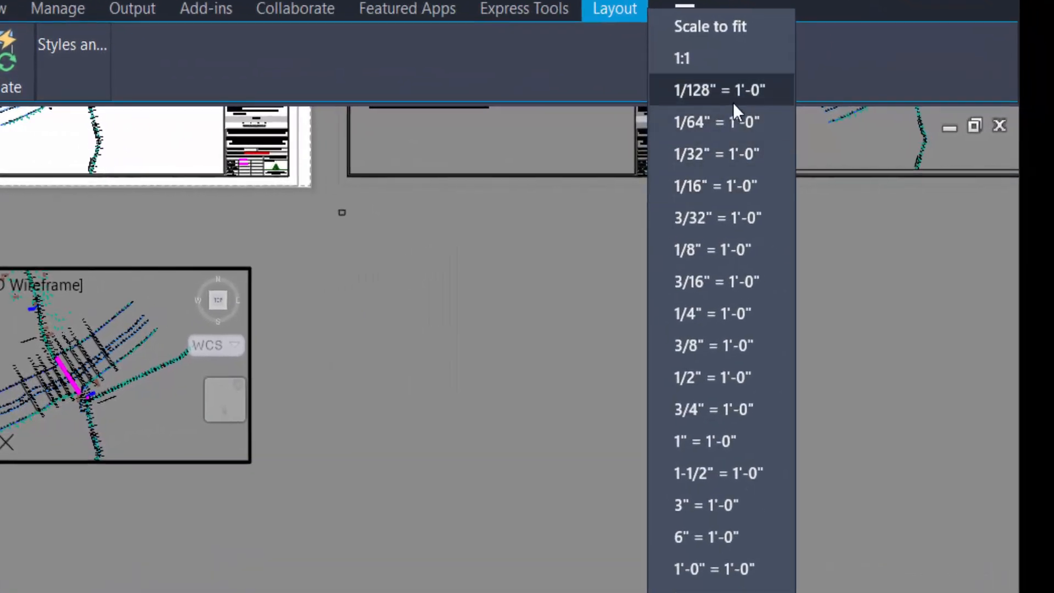
pyautogui.moveTo(718, 583)
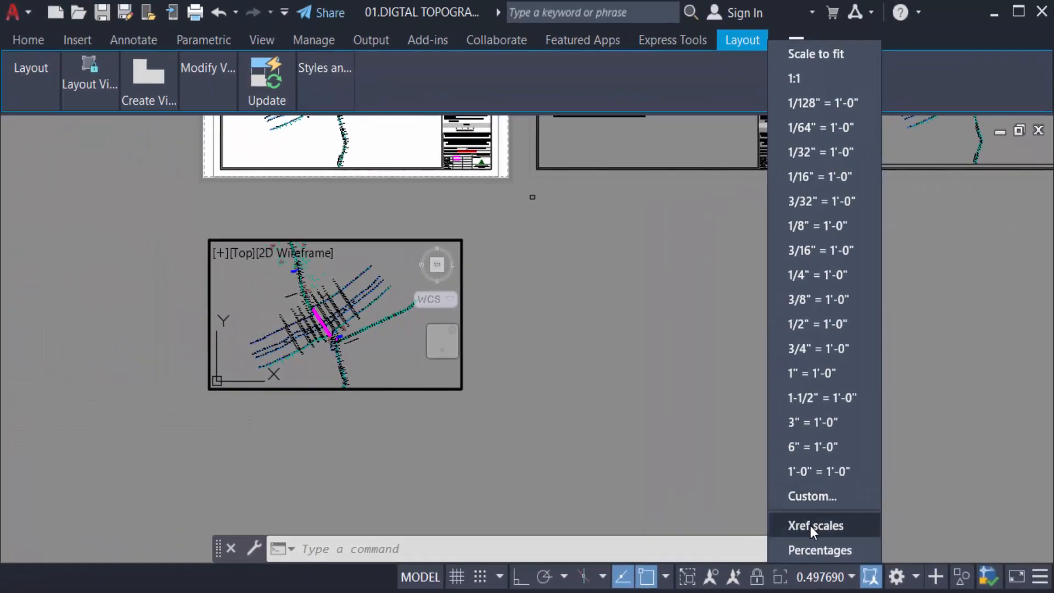
pyautogui.moveTo(804, 550)
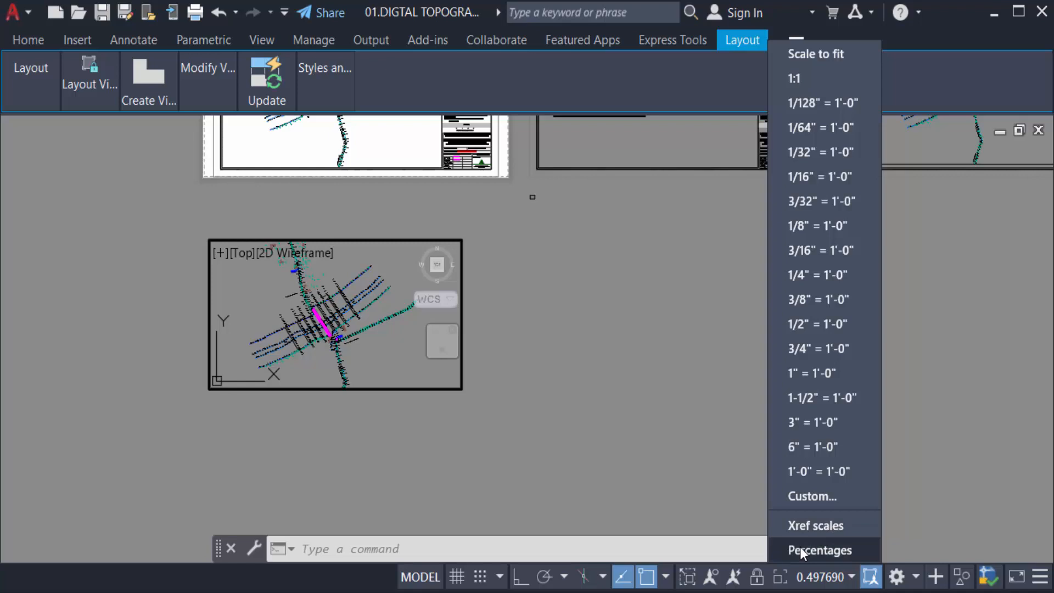
pyautogui.moveTo(804, 110)
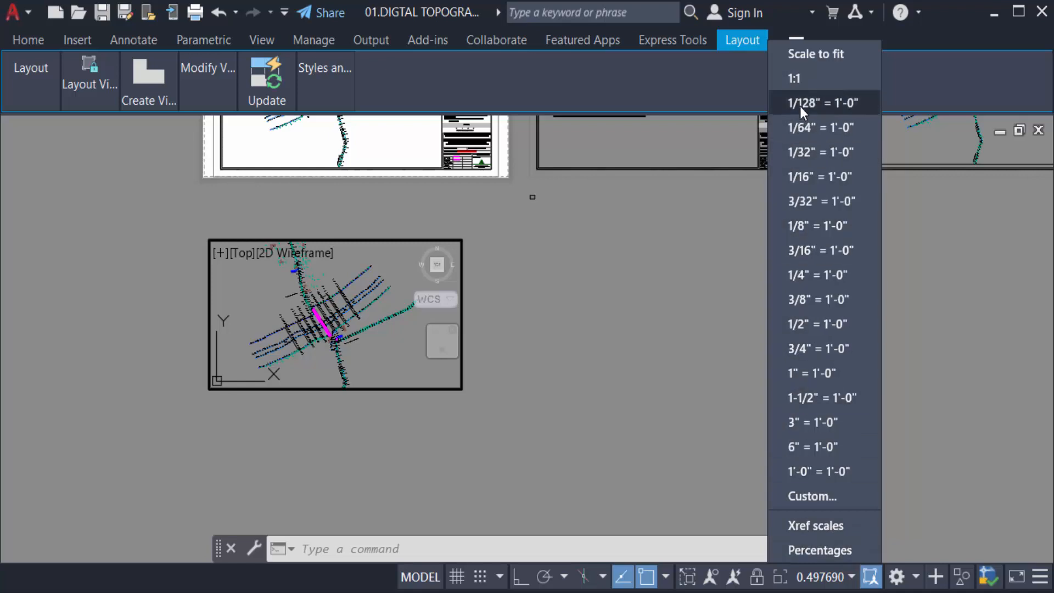
pyautogui.moveTo(796, 244)
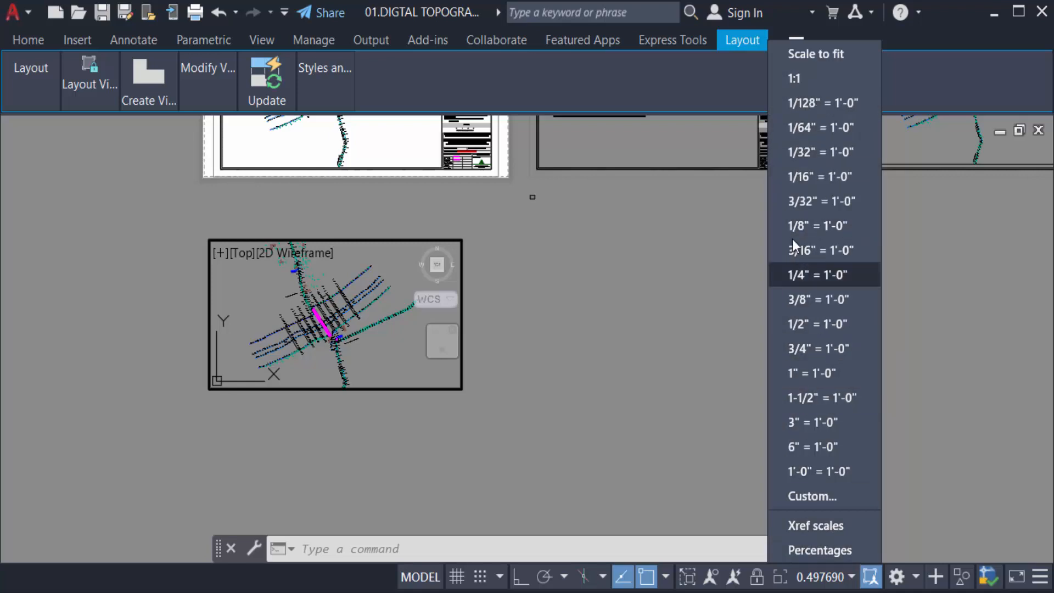
pyautogui.moveTo(801, 88)
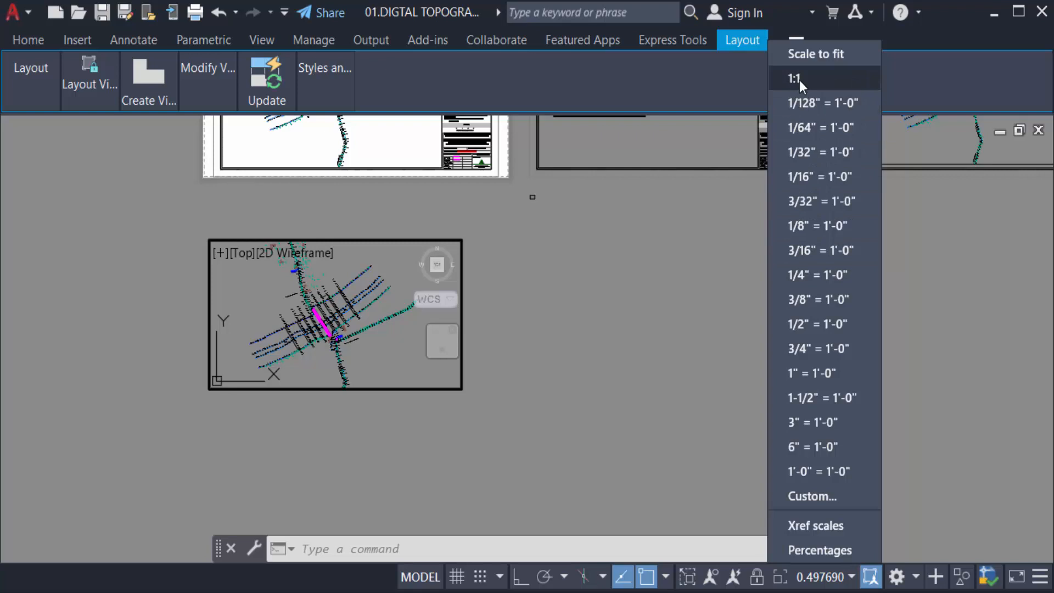
pyautogui.click(796, 78)
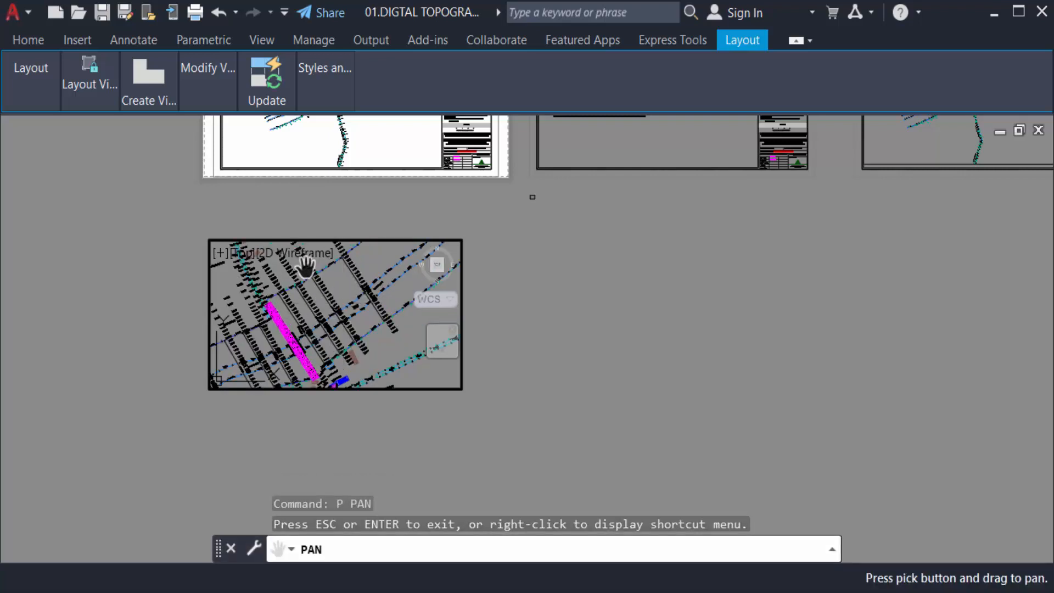
# Pan inside the viewport to centre the pink road section
pyautogui.moveTo(306, 270); pyautogui.dragTo(340, 330)
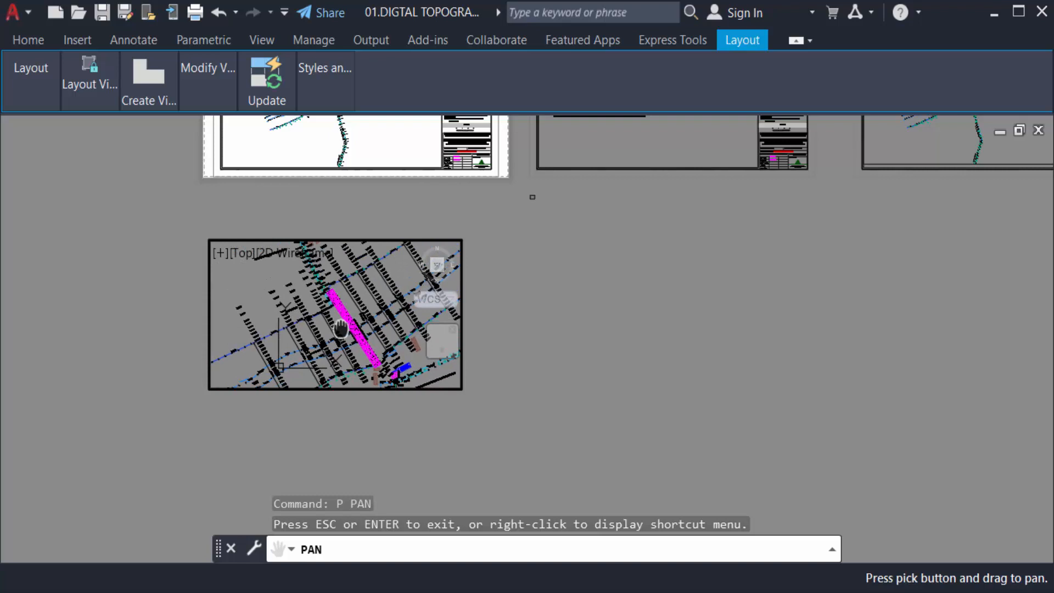
pyautogui.moveTo(340, 330); pyautogui.dragTo(359, 320)
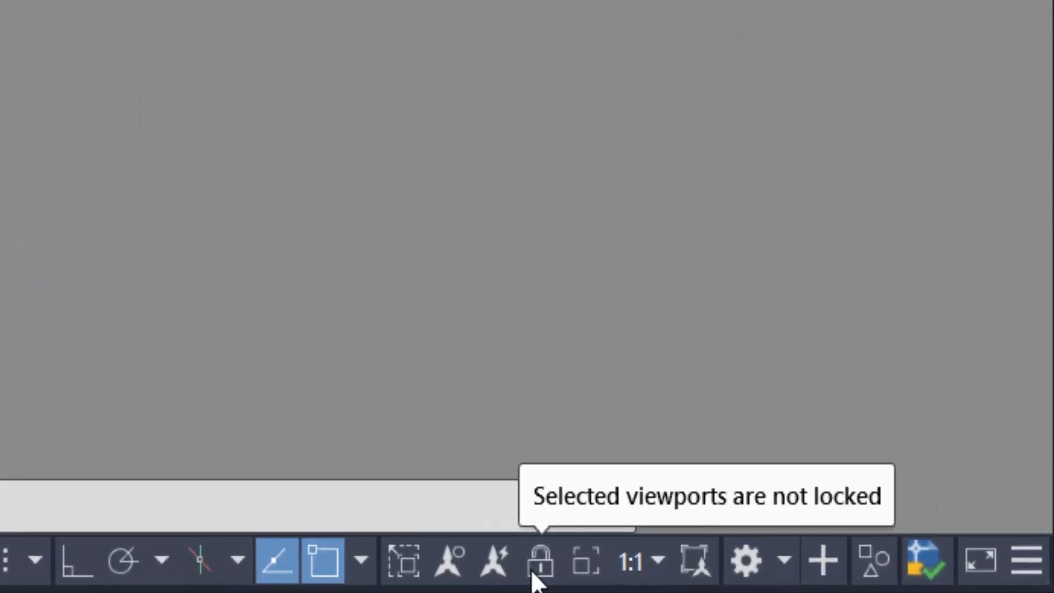
# Lock the rectangular viewport's 1:1 view with the status-bar lock icon
pyautogui.click(539, 564)
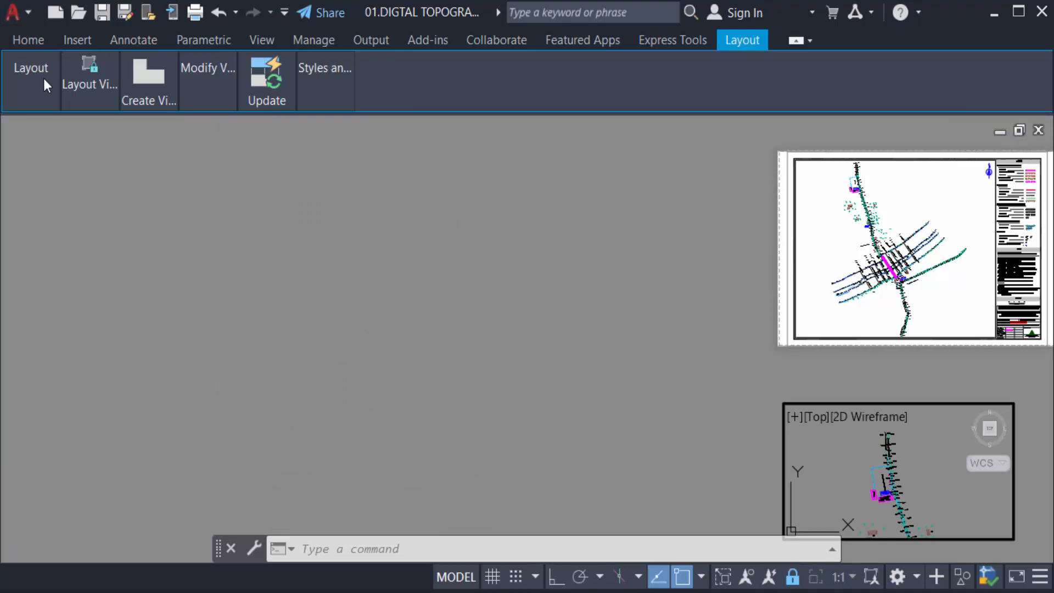
# Choose the Polygonal viewport shape from the Layout Viewports tools
pyautogui.click(89, 71)
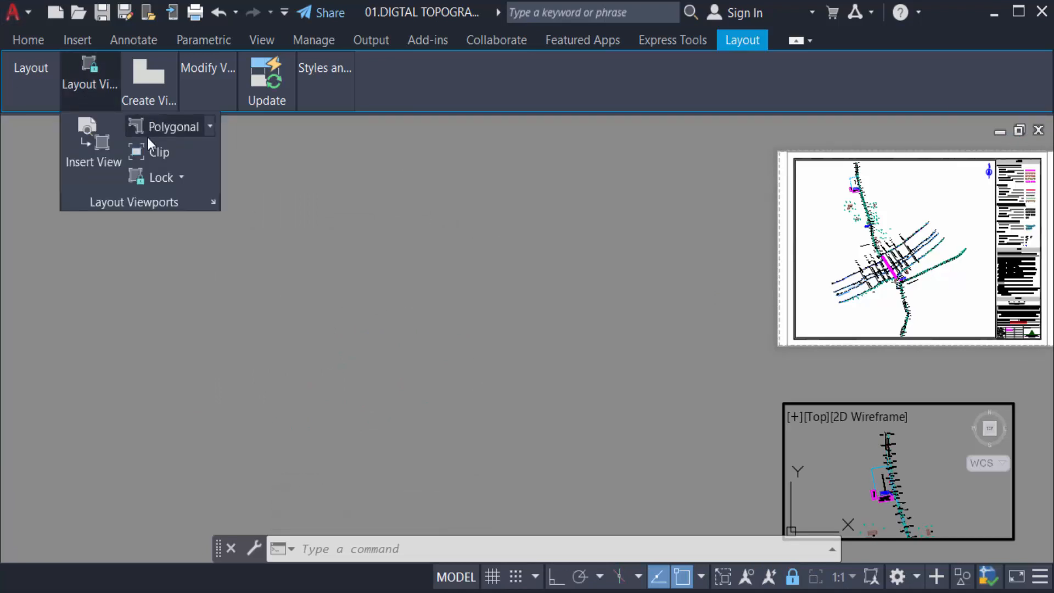
pyautogui.click(208, 126)
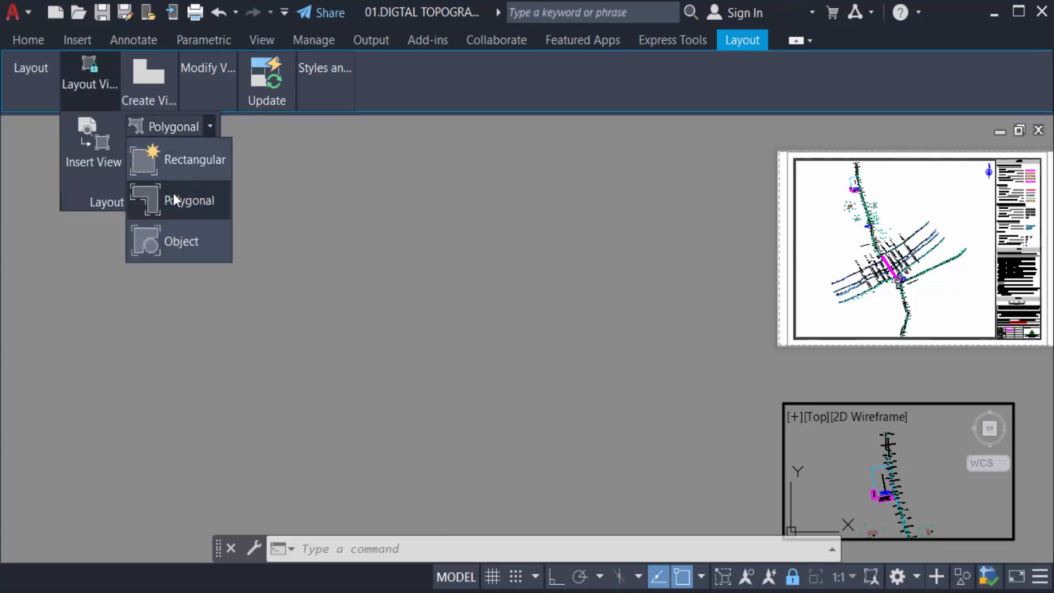
pyautogui.click(189, 201)
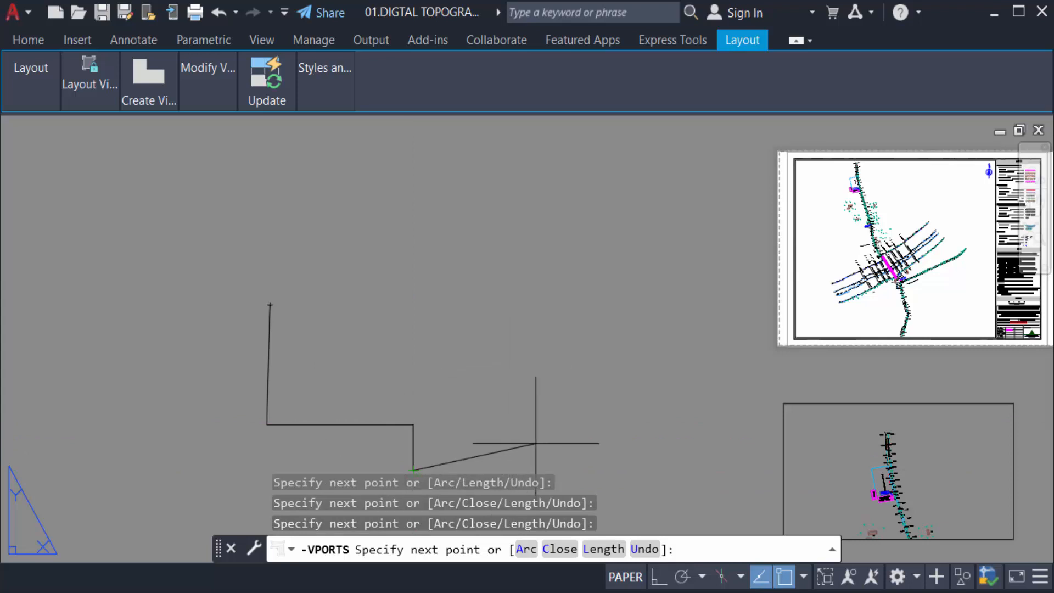
pyautogui.moveTo(538, 298)
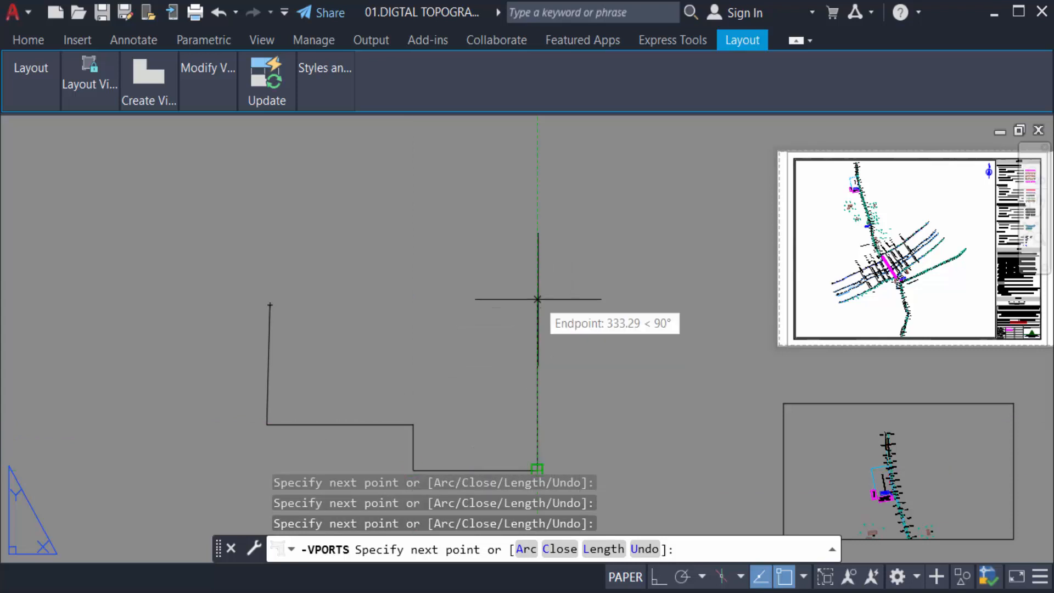
# Place a corner point straight above the last to shape the L-shaped viewport
pyautogui.click(269, 306)
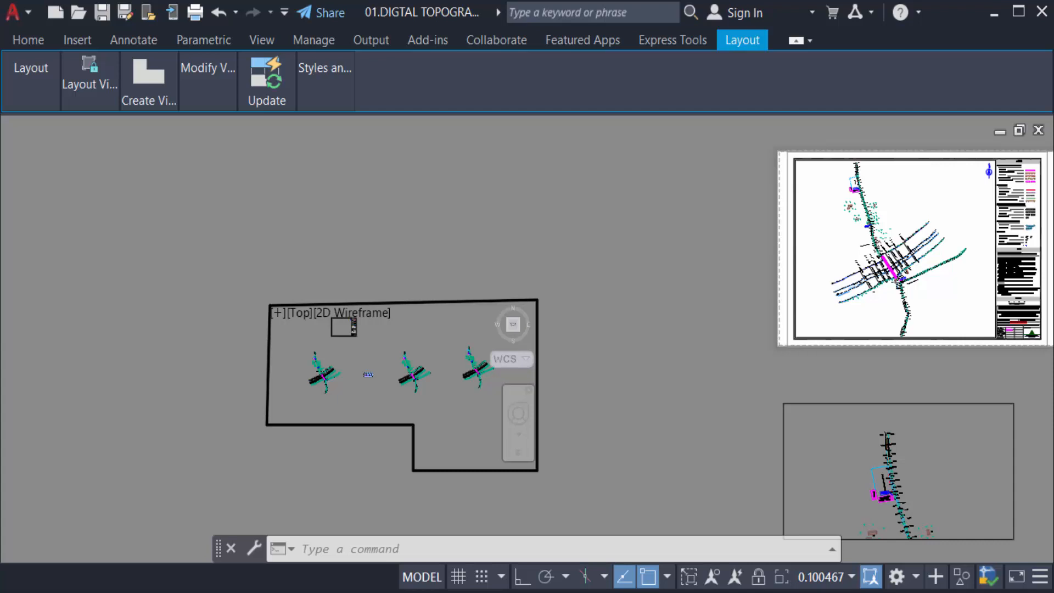
pyautogui.moveTo(820, 573)
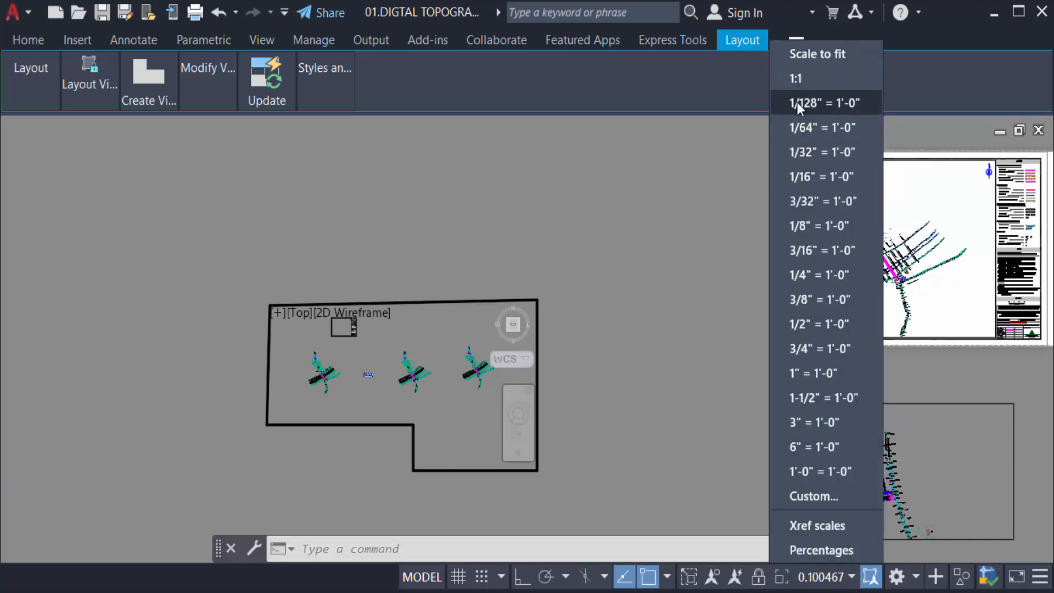
# Set the polygonal viewport scale to 1:1 and start Pan with P
pyautogui.click(806, 78)
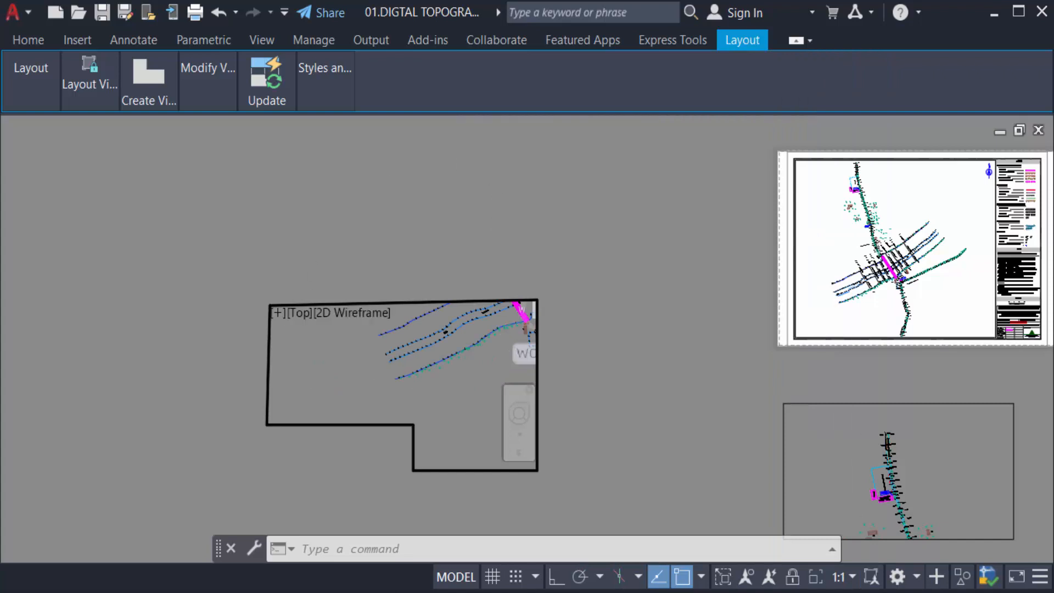
pyautogui.write('p')
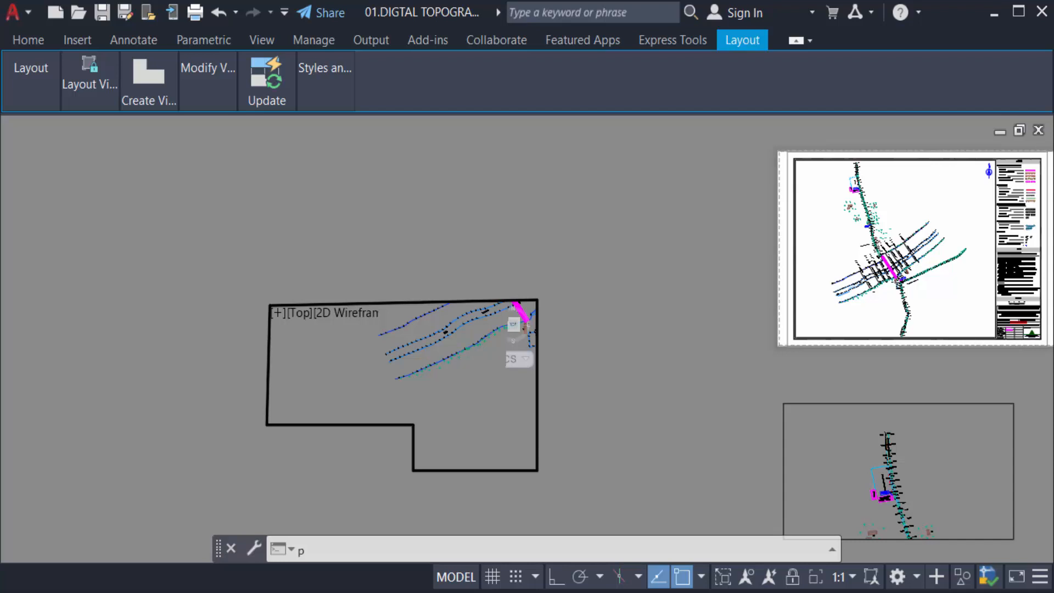